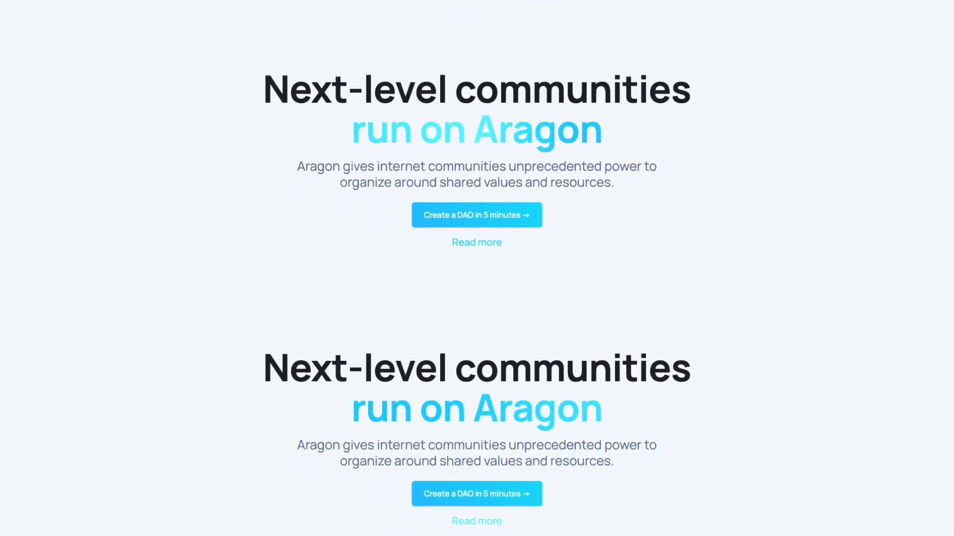
scroll("down", 3)
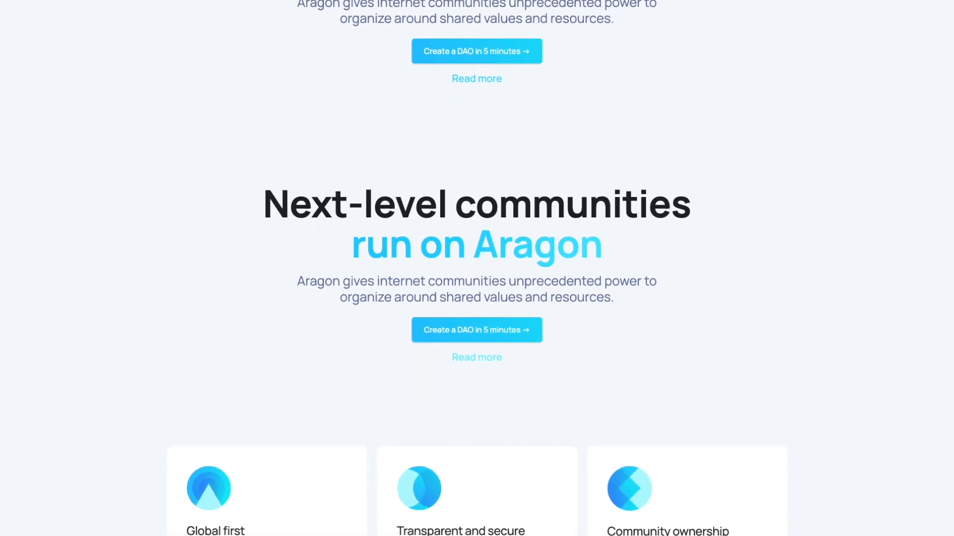
scroll("down", 3)
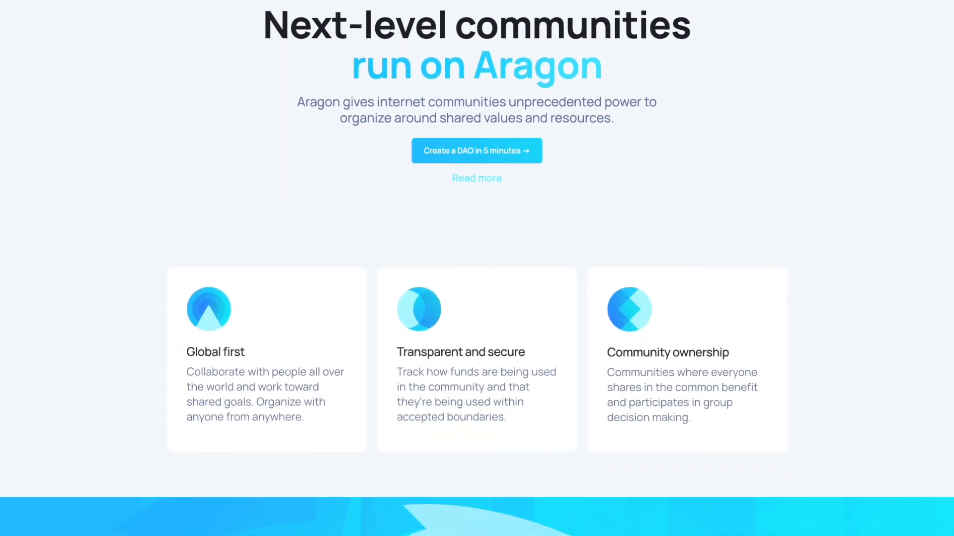
scroll("down", 3)
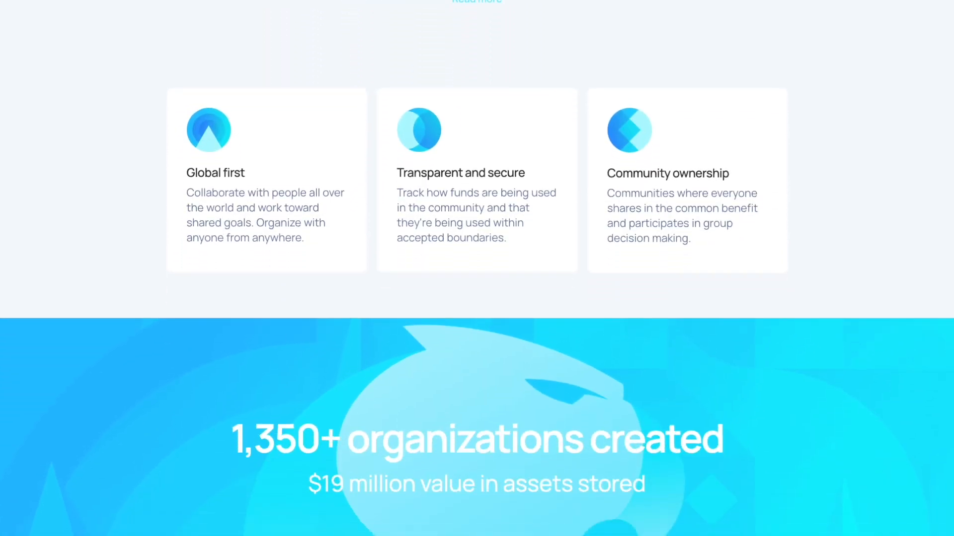